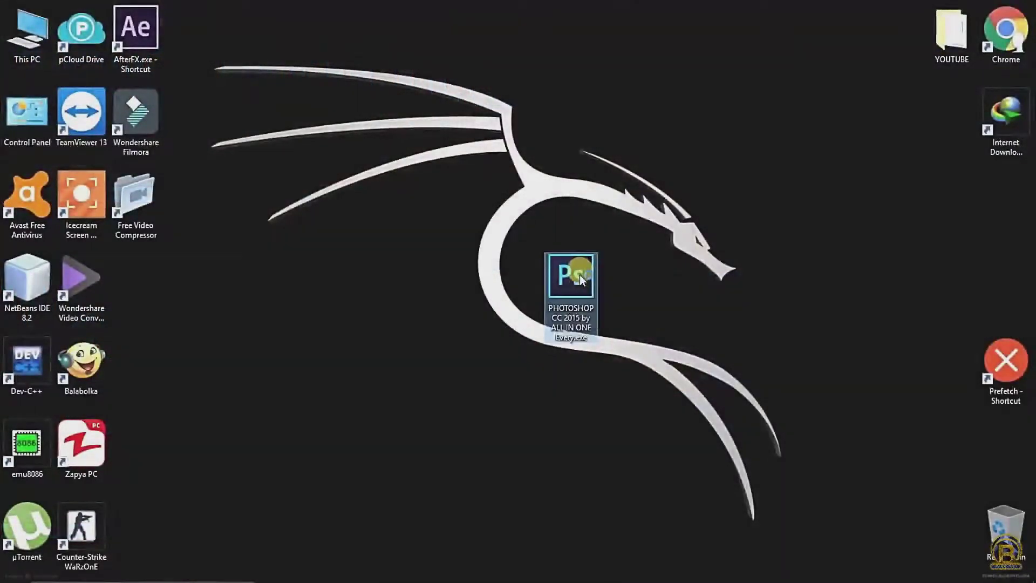
- Launch the Photoshop setup exe, confirm English and agree to the licence
{"action": "double_click", "coordinate": [569, 273]}
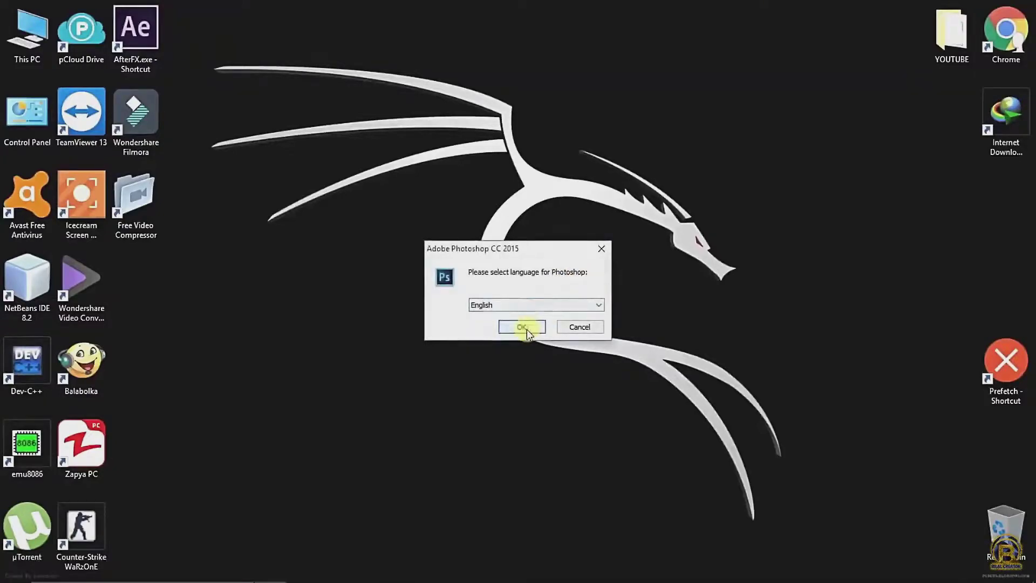
{"action": "left_click", "coordinate": [521, 326]}
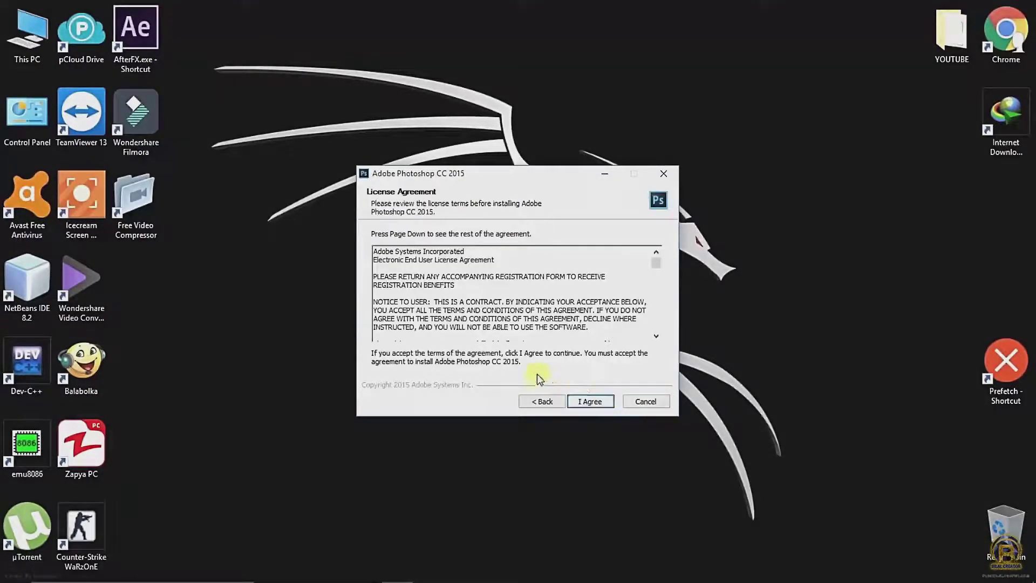
{"action": "left_click", "coordinate": [590, 401]}
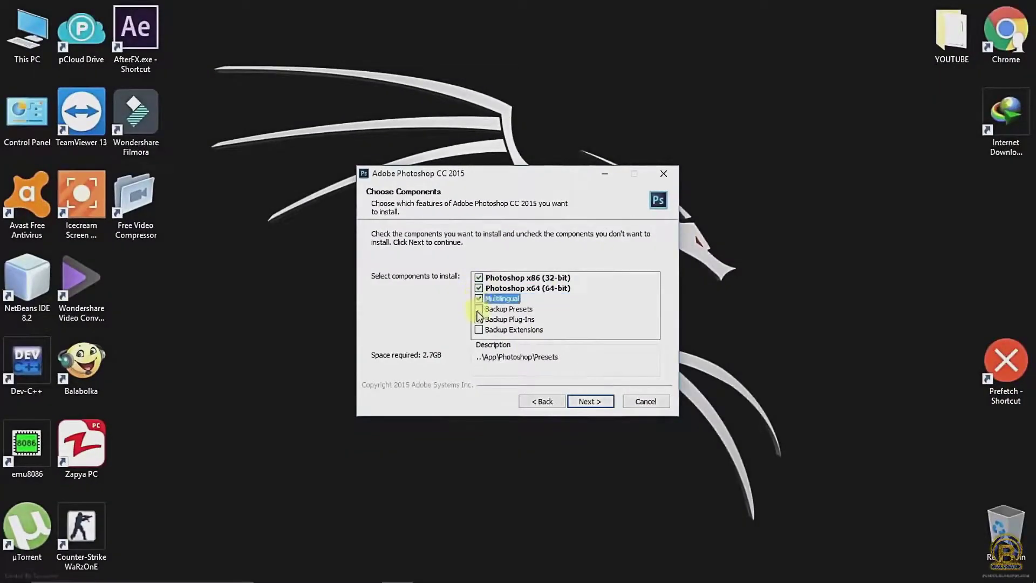
- Keep the chosen components, check the destination folder, and run the install to completion
{"action": "left_click", "coordinate": [589, 402]}
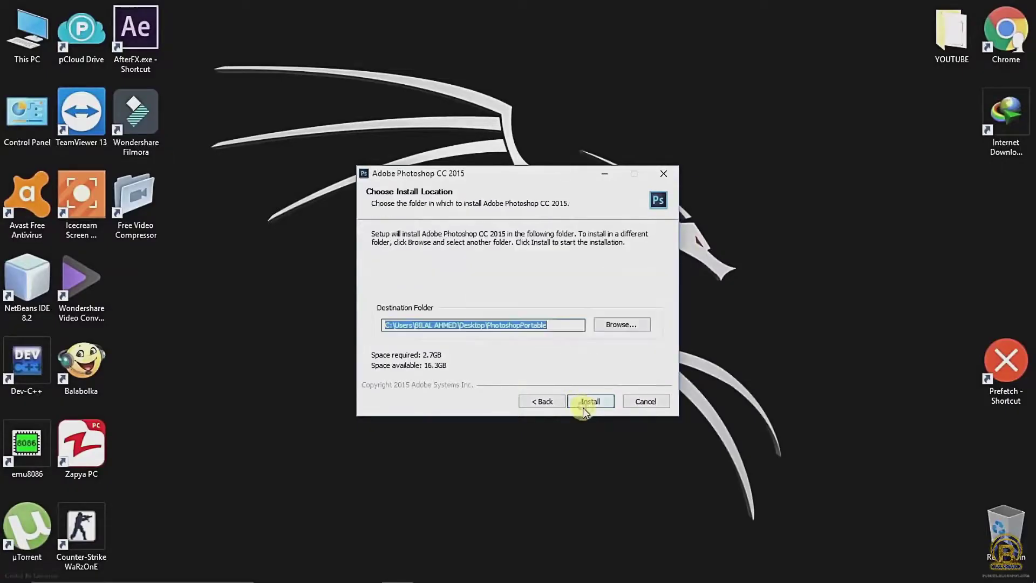
{"action": "left_click", "coordinate": [620, 325]}
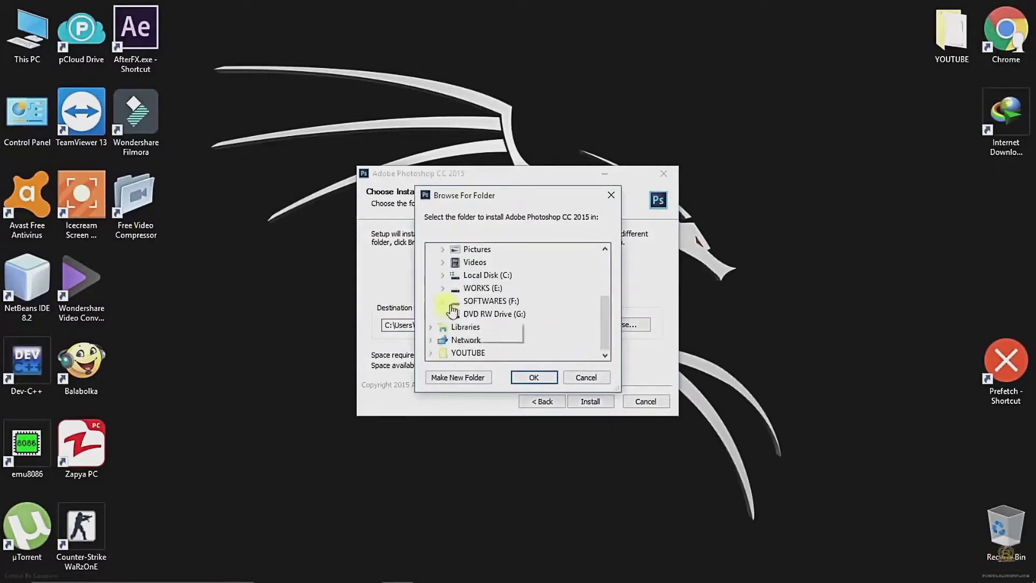
{"action": "left_click", "coordinate": [533, 376]}
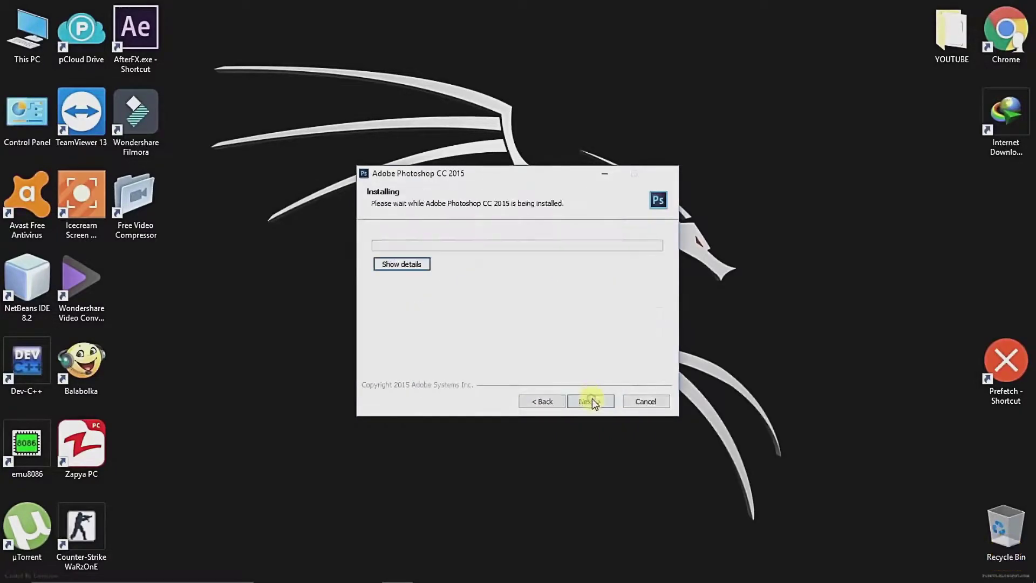
{"action": "left_click", "coordinate": [401, 263]}
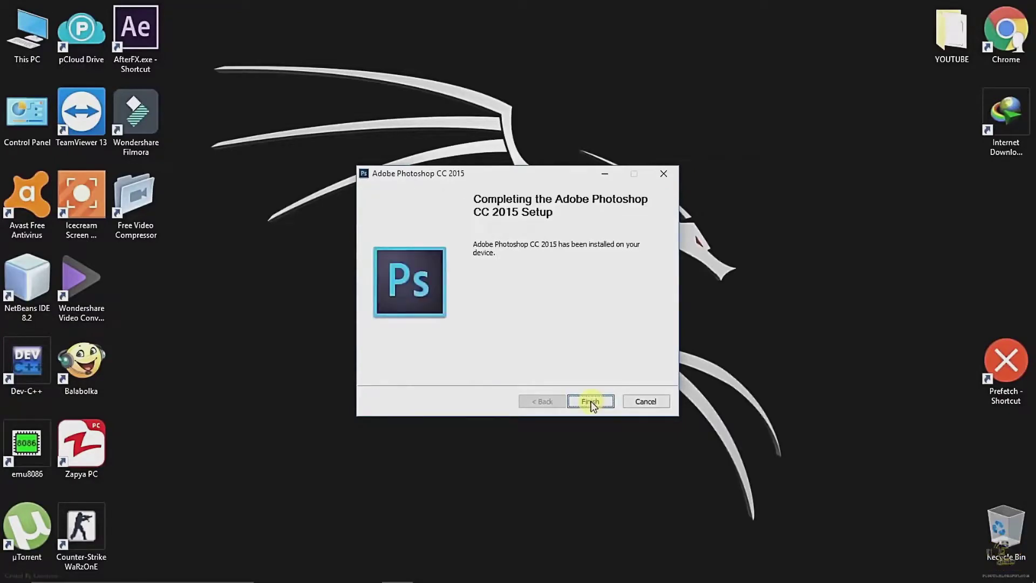
- Finish the installer and review the installed PhotoshopPortable folder in File Explorer
{"action": "left_click", "coordinate": [590, 401]}
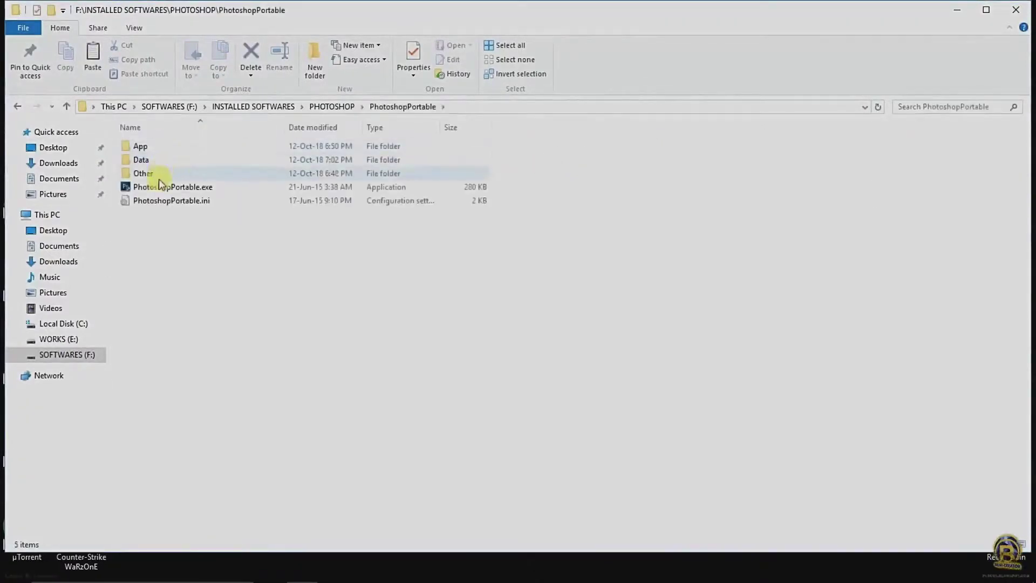
{"action": "left_click", "coordinate": [173, 187]}
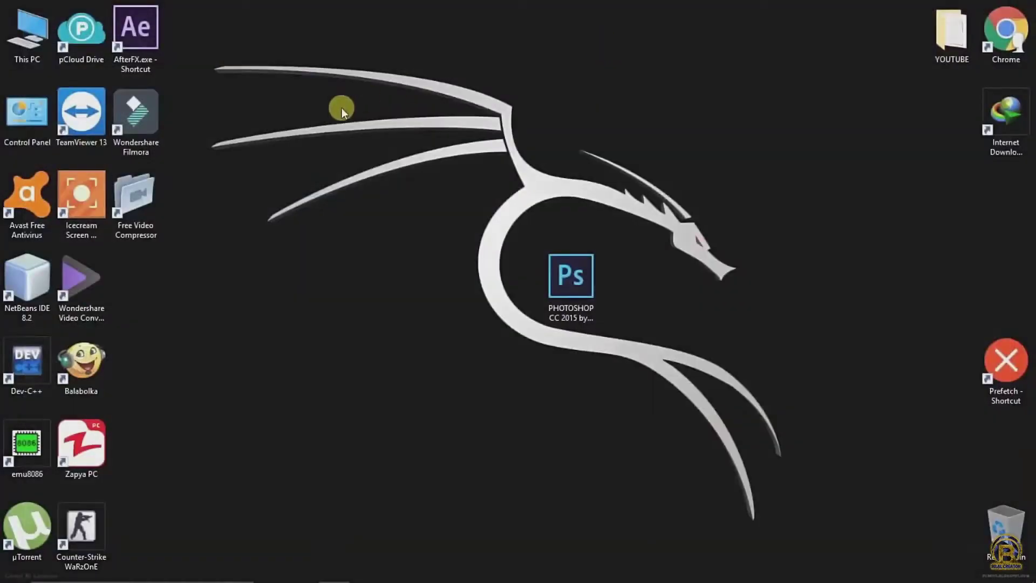
- Launch Photoshop from the desktop and create a blank Untitled-1 document via File > New
{"action": "double_click", "coordinate": [570, 275]}
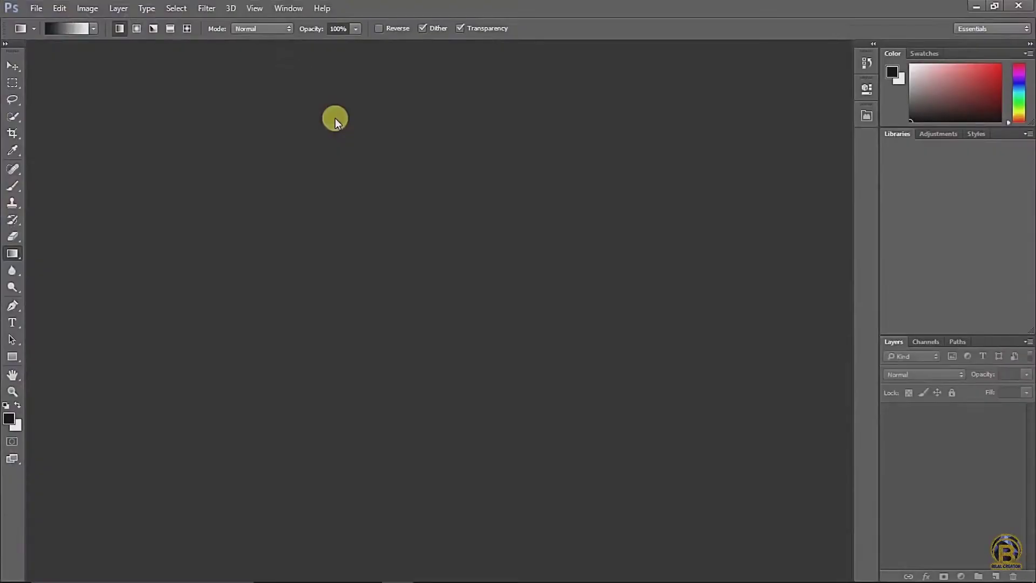
{"action": "mouse_move", "coordinate": [10, 5]}
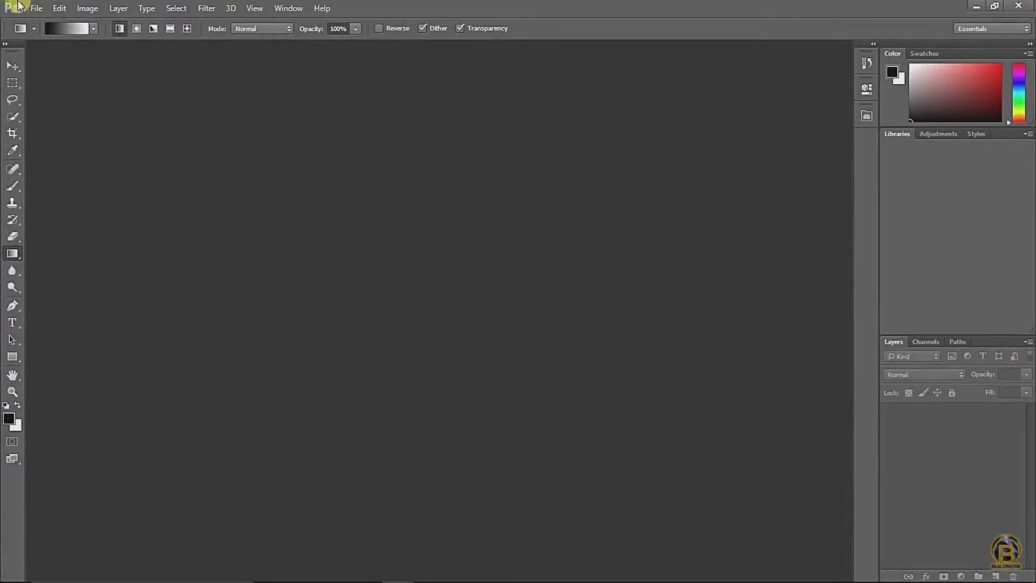
{"action": "left_click", "coordinate": [35, 7]}
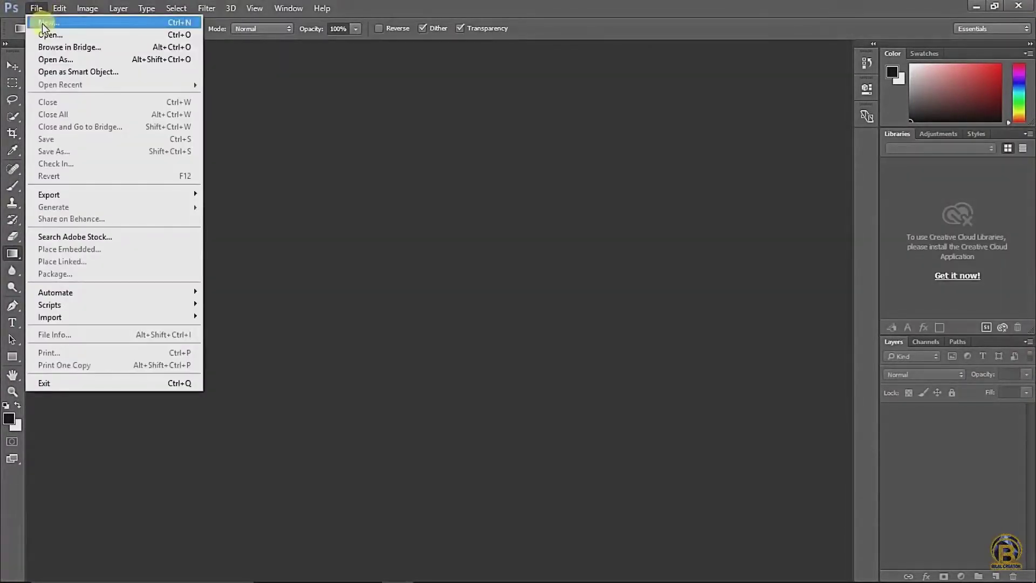
{"action": "left_click", "coordinate": [47, 22]}
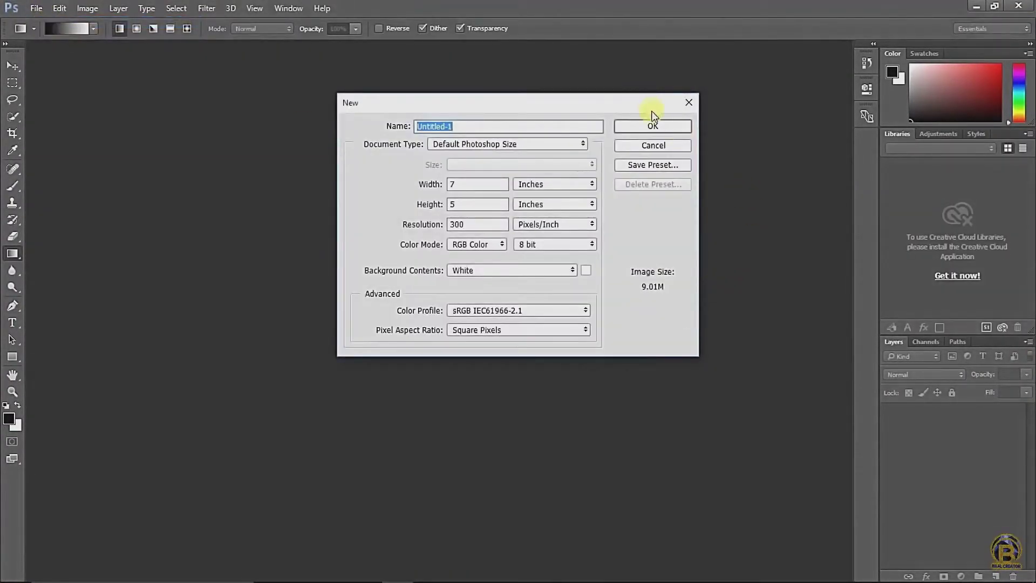
{"action": "left_click", "coordinate": [652, 127]}
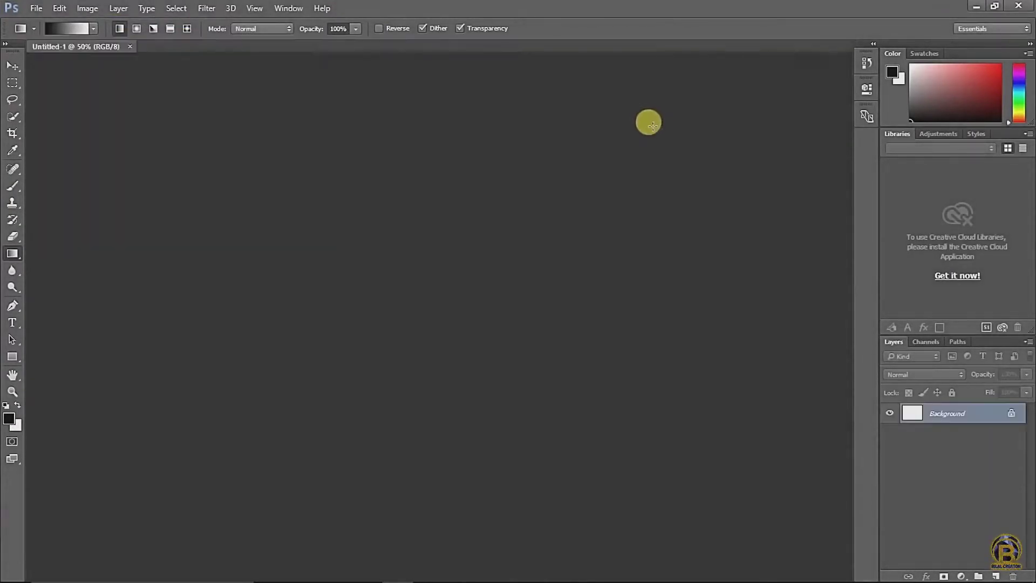